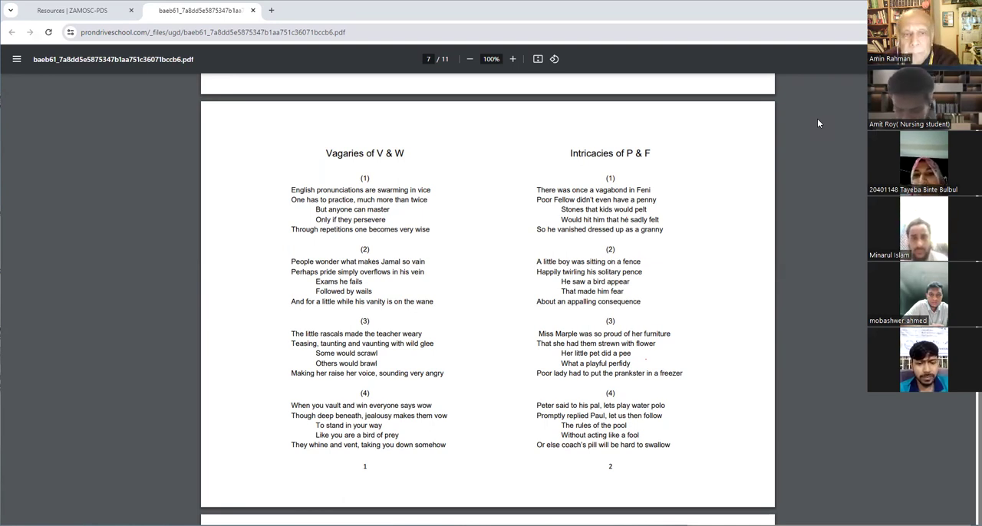
mouse_move(775, 48)
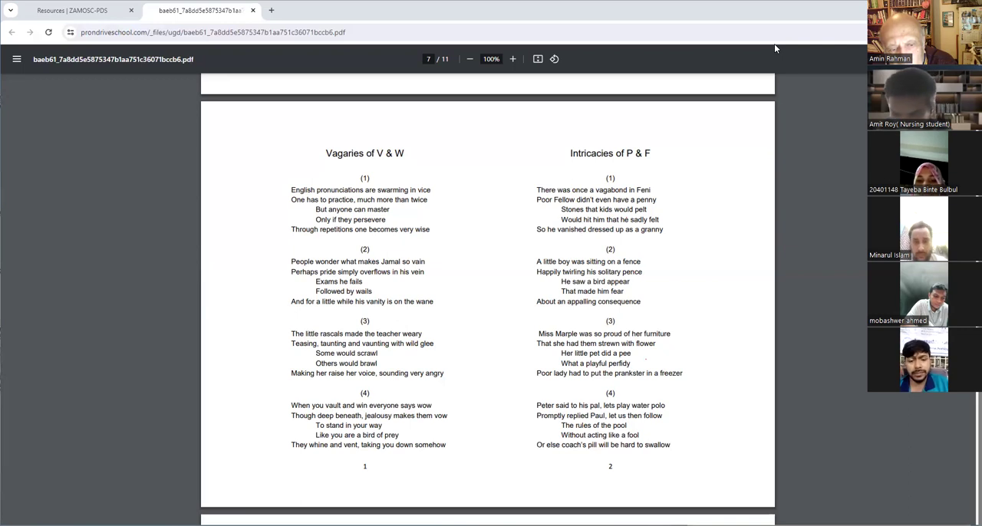
mouse_move(804, 61)
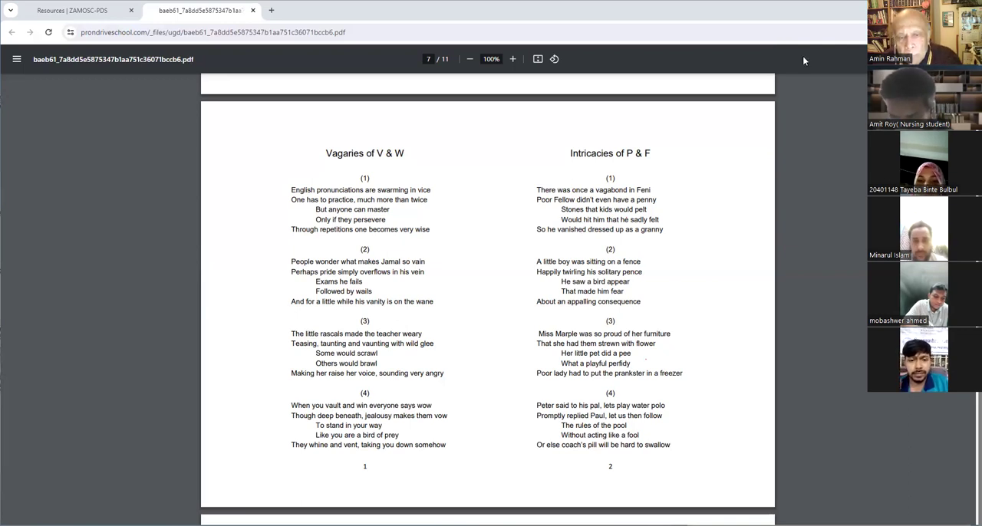